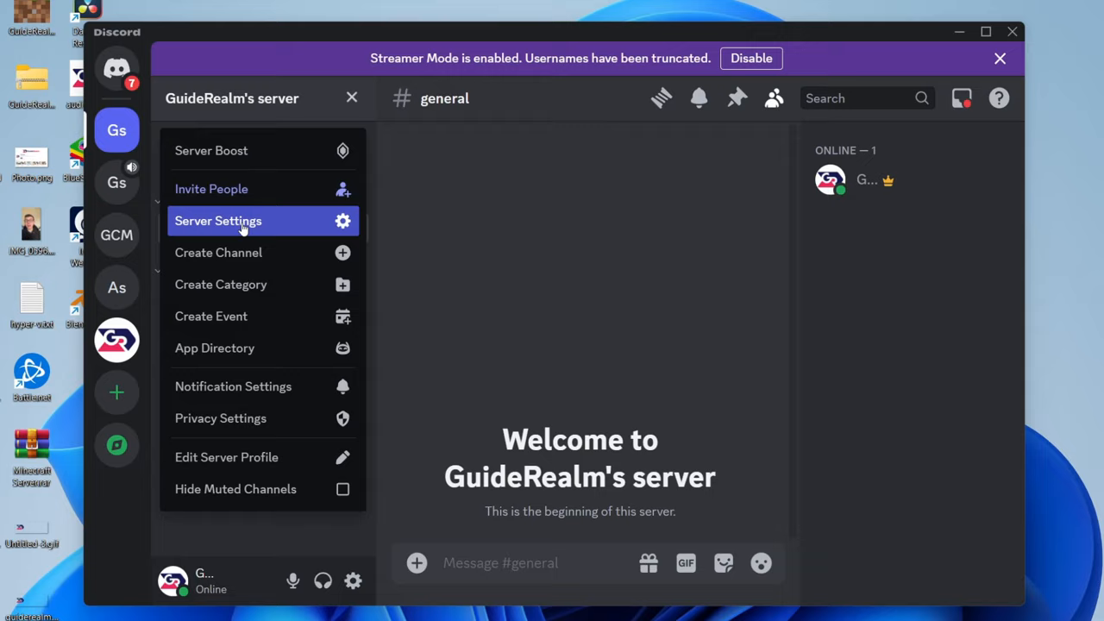
Choose App Directory from GuideRealm's server name dropdown.
click(215, 348)
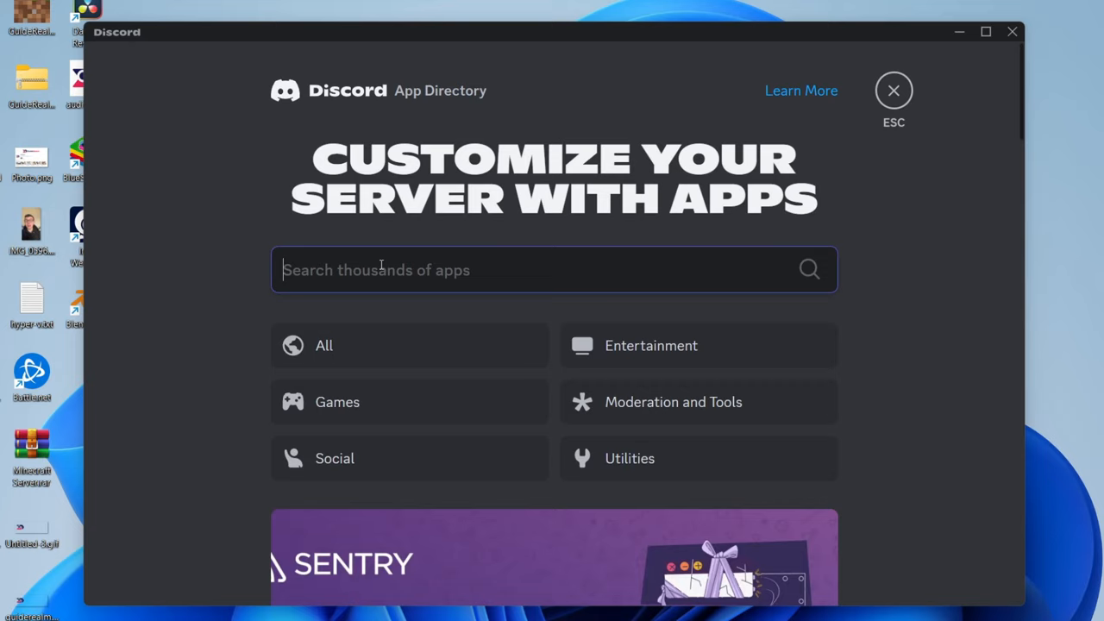
Search the App Directory for 'green bot' and start adding Green-bot to the server.
text(green bot)
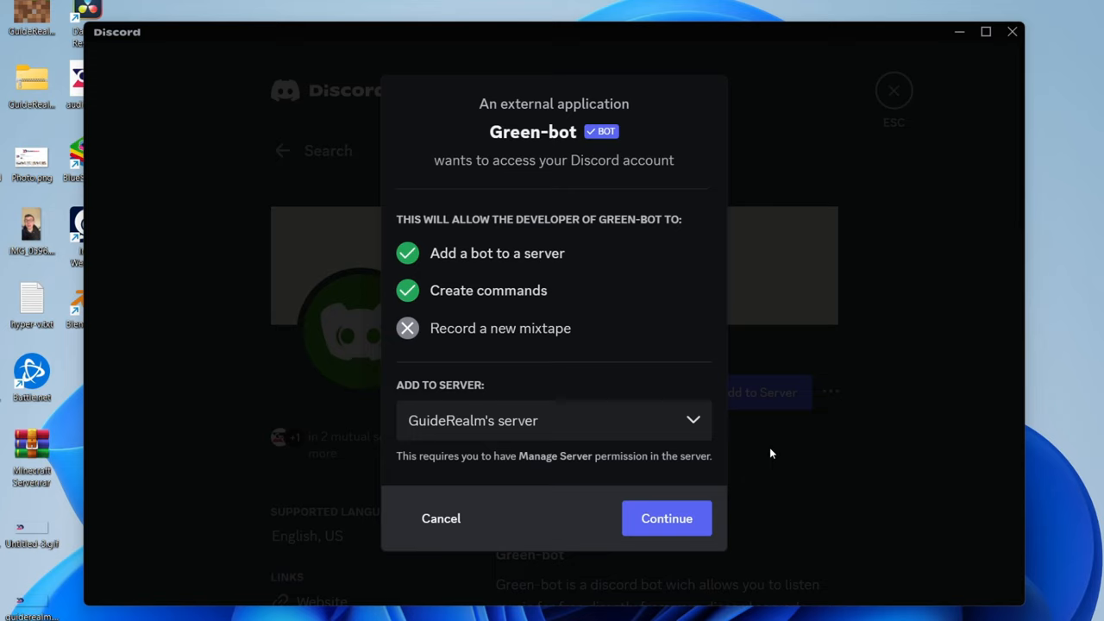
Continue and authorize Green-bot to join GuideRealm's server.
click(666, 519)
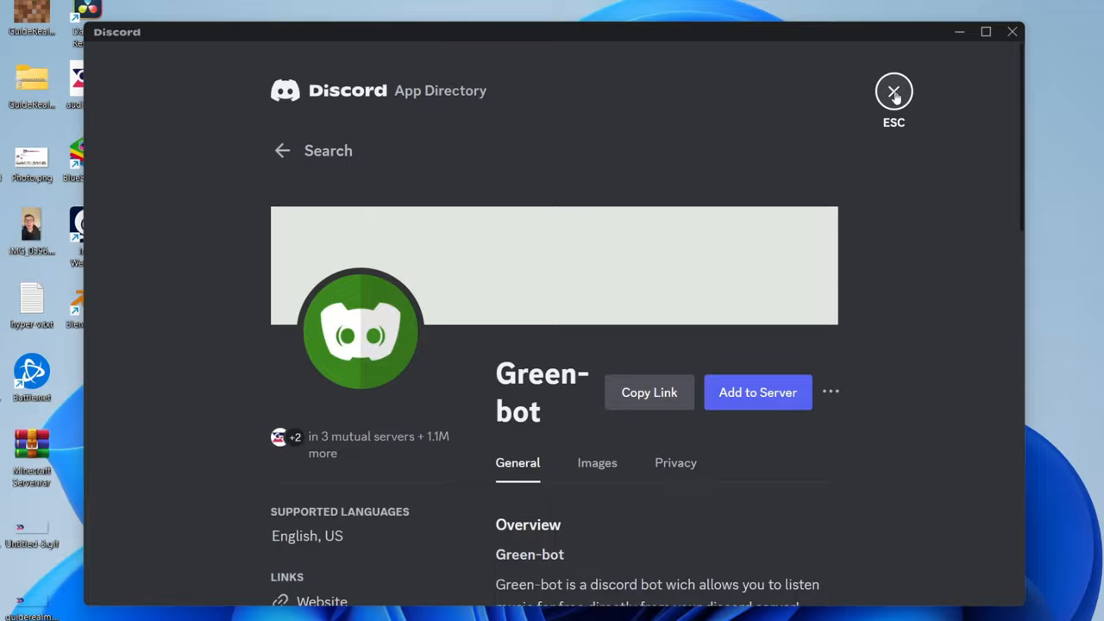
Close the App Directory and connect to GuideRealm's General voice channel.
click(893, 91)
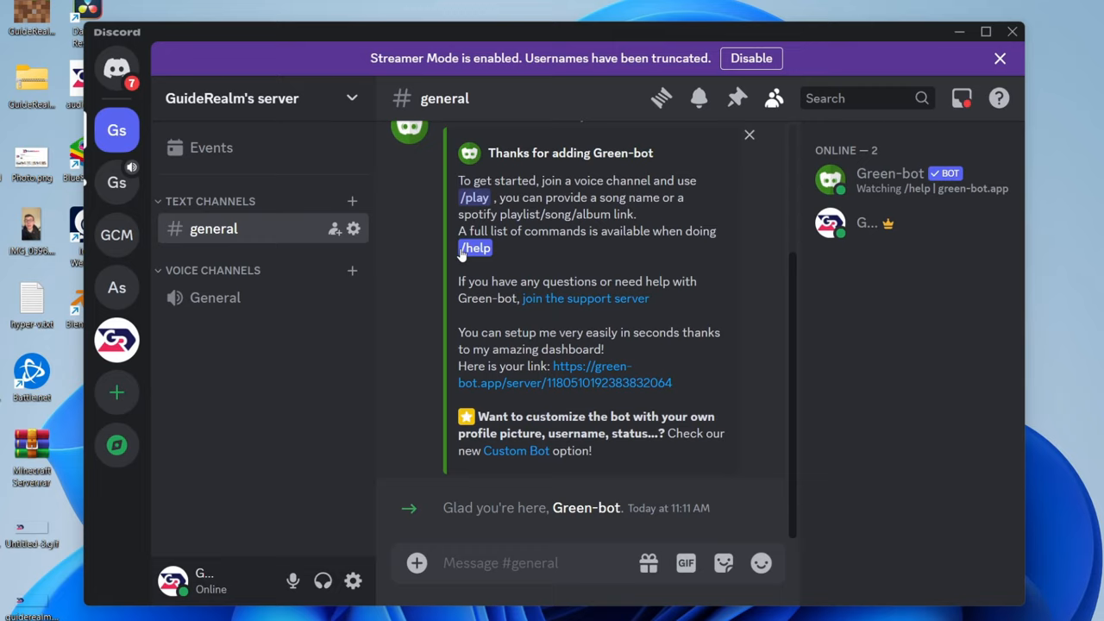
click(215, 297)
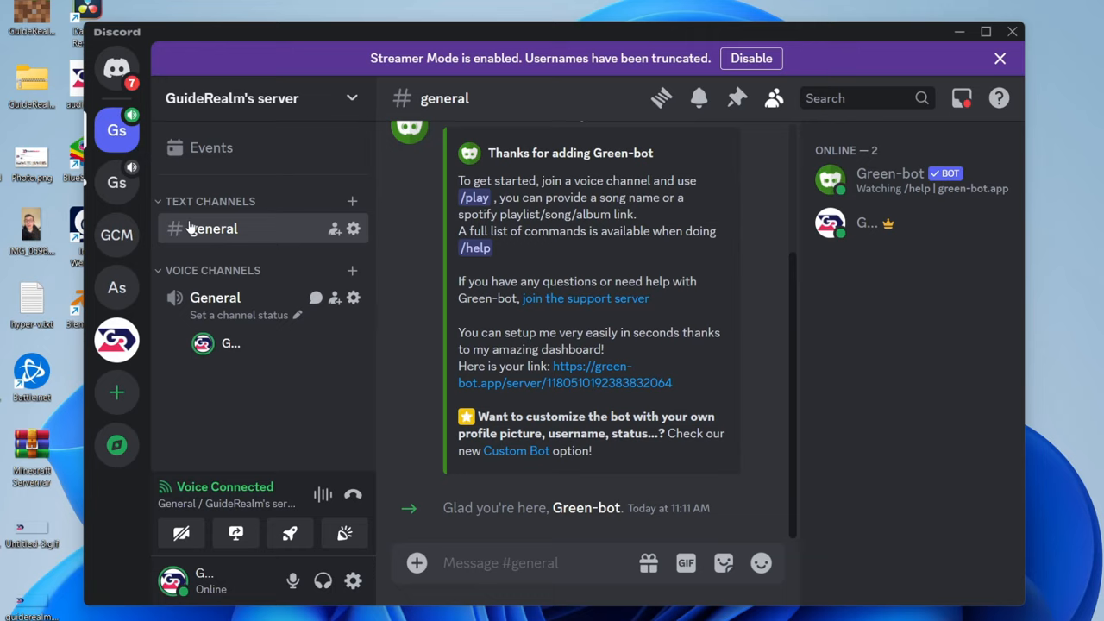
Run Green-bot's /play with query 'gods' to play God's Plan by Drake.
text(/play)
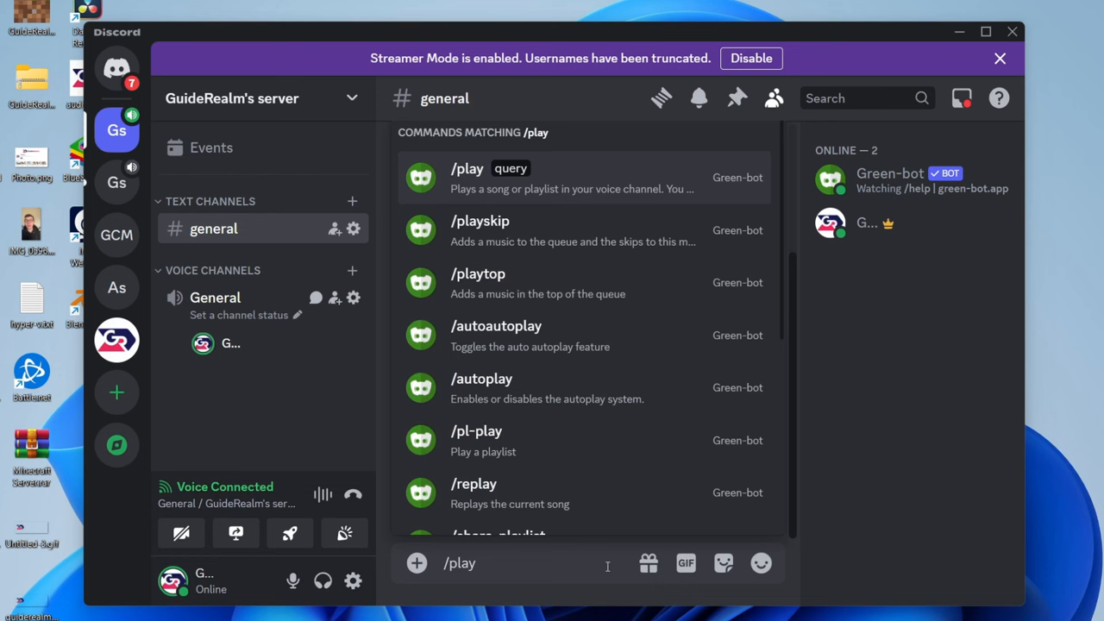
text(gods)
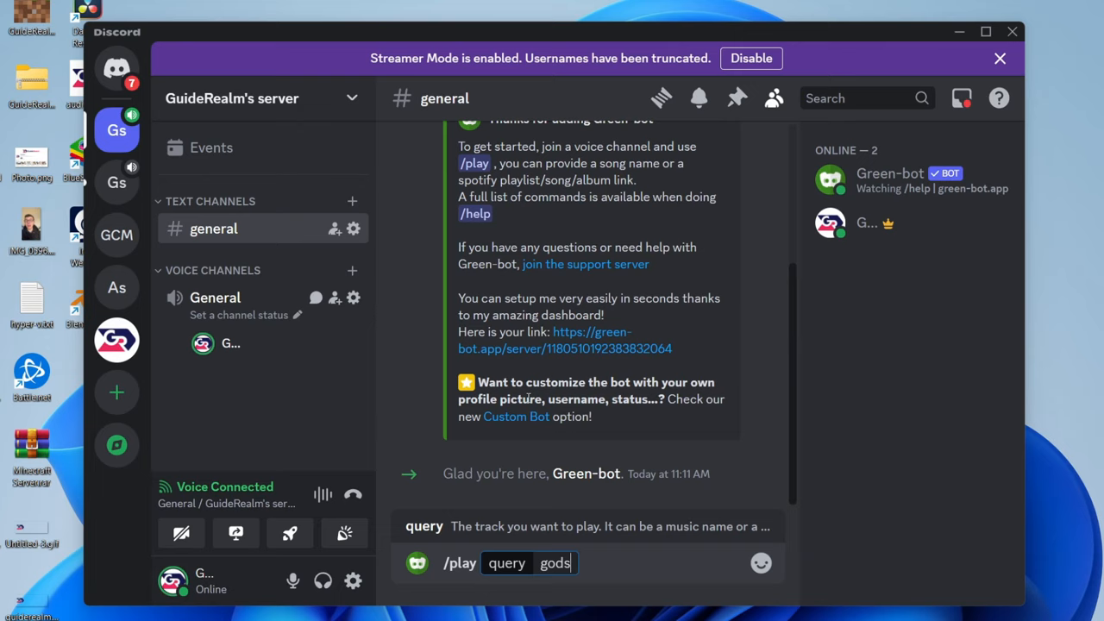
key(enter)
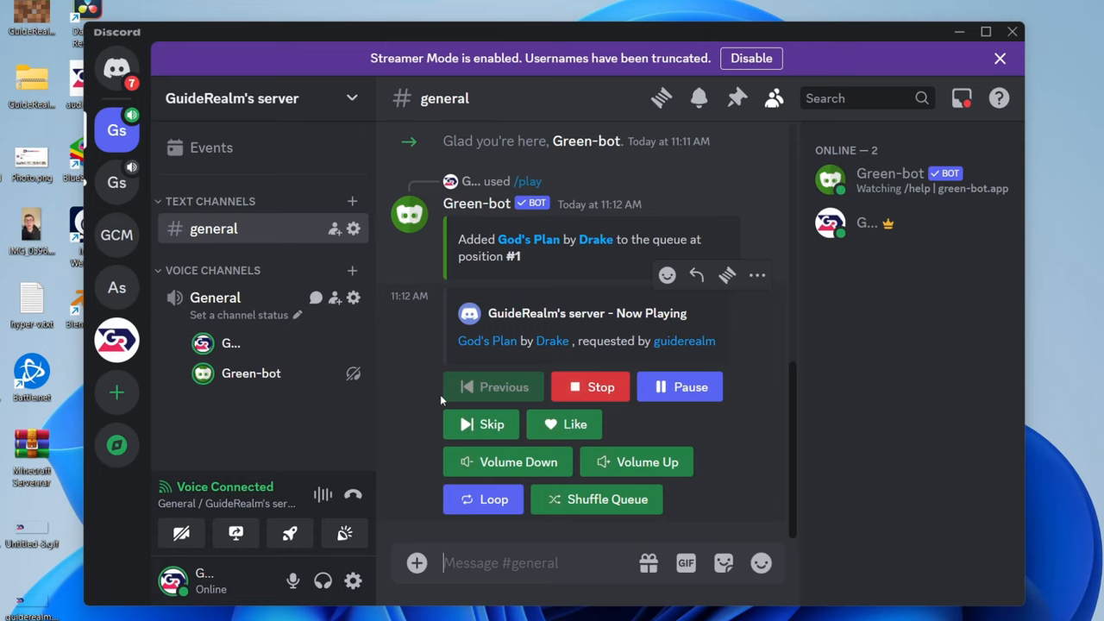